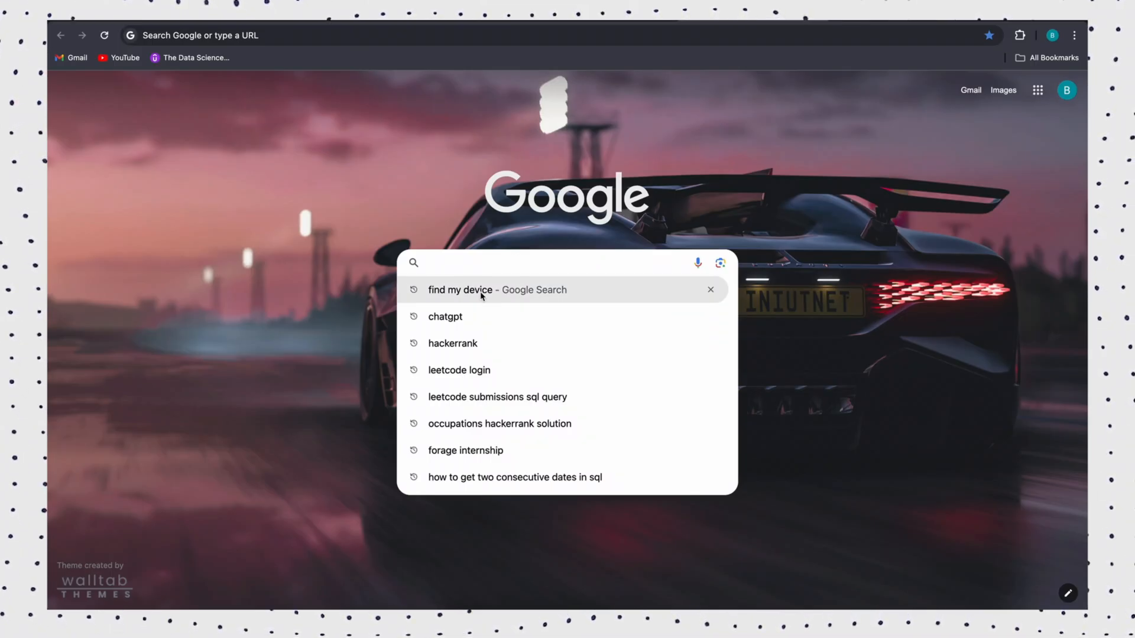
Step: Search Google for 'find my device' and open the 'Find My Device - Google' result
{"action": "left_click", "coordinate": [461, 290]}
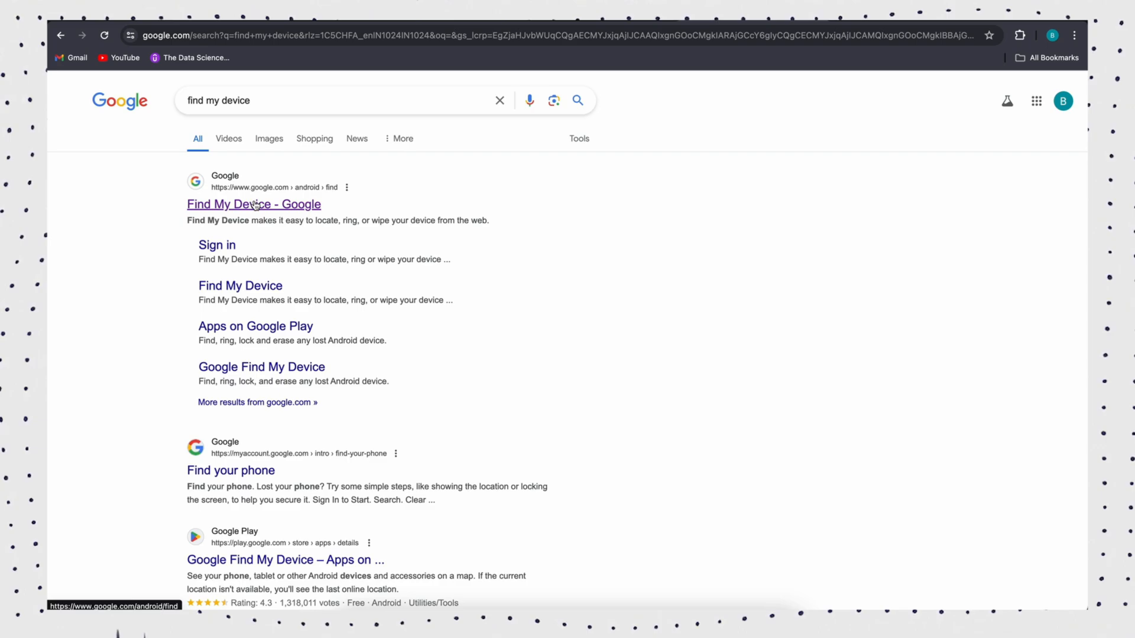
{"action": "left_click", "coordinate": [254, 204]}
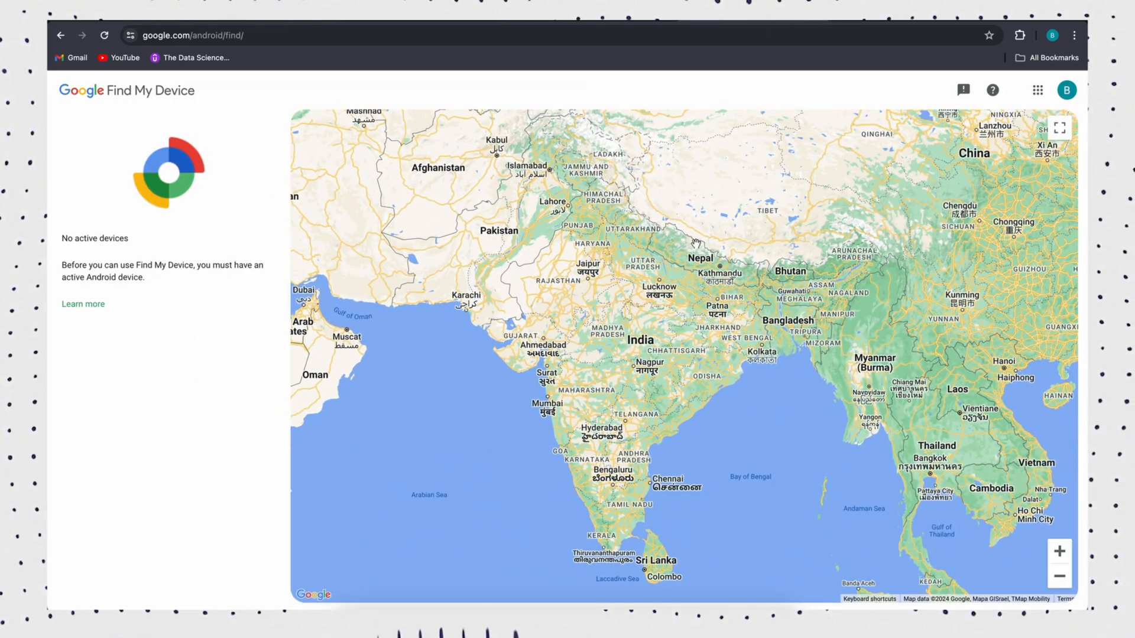
Step: Switch accounts, select the Xiaomi Redmi 5 and lock it with a new confirmed password
{"action": "left_click", "coordinate": [1065, 90]}
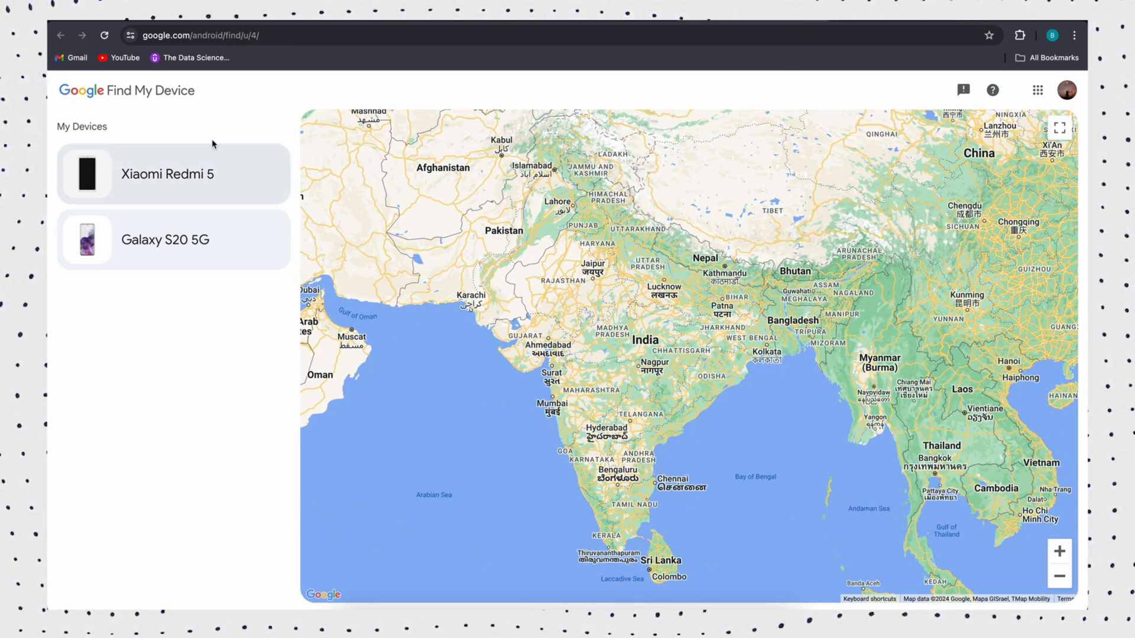
{"action": "left_click", "coordinate": [173, 174]}
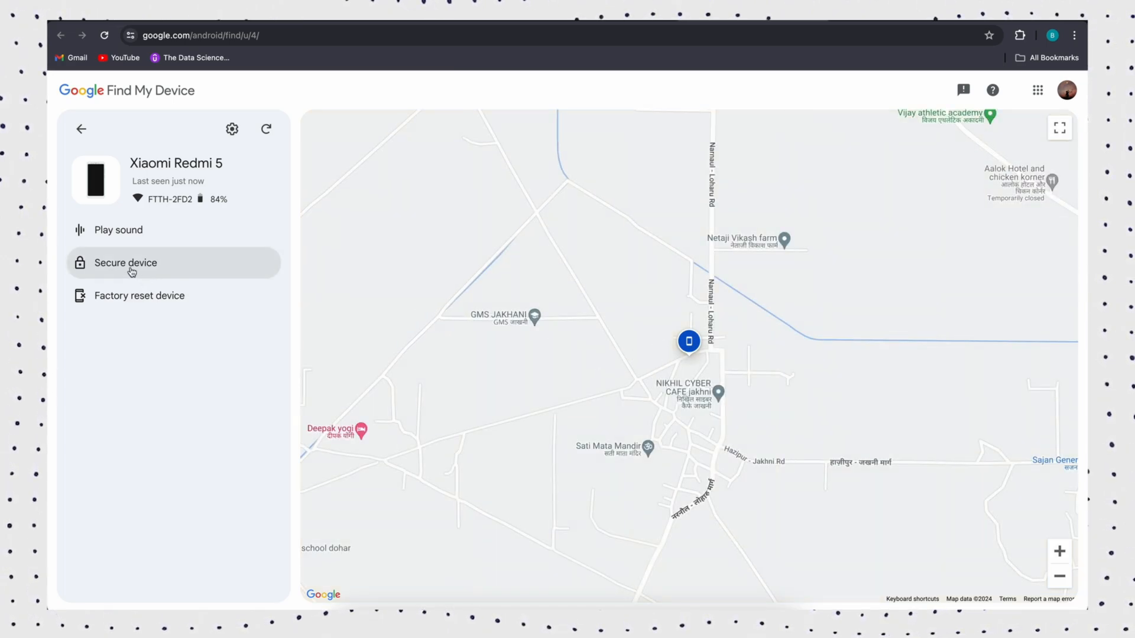
{"action": "left_click", "coordinate": [125, 263]}
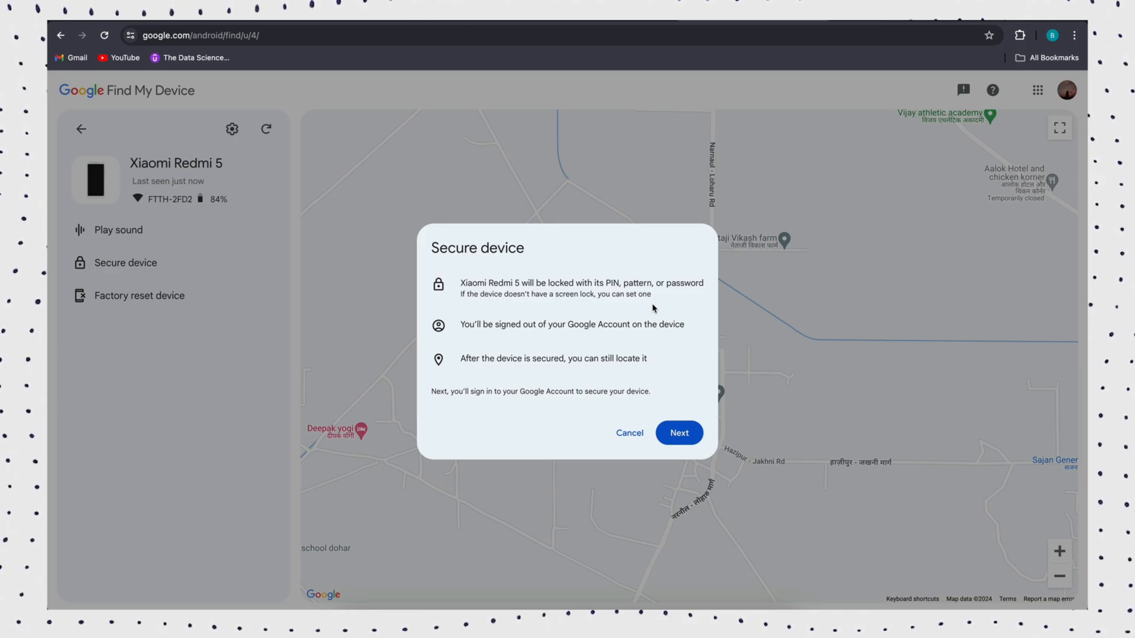
{"action": "left_click", "coordinate": [678, 432]}
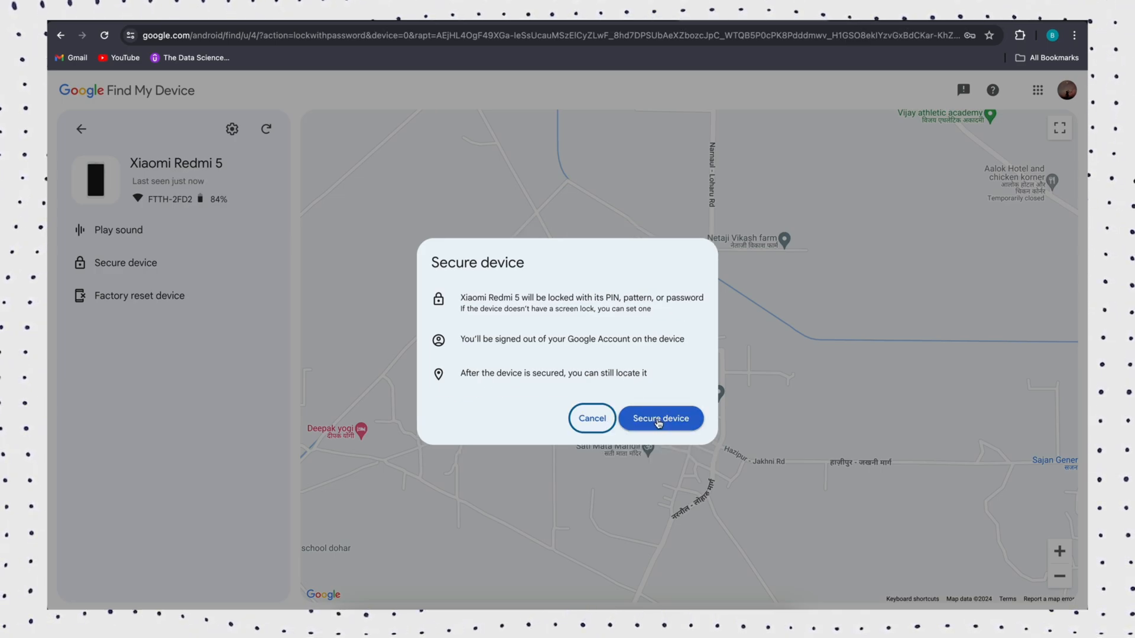
{"action": "left_click", "coordinate": [660, 418]}
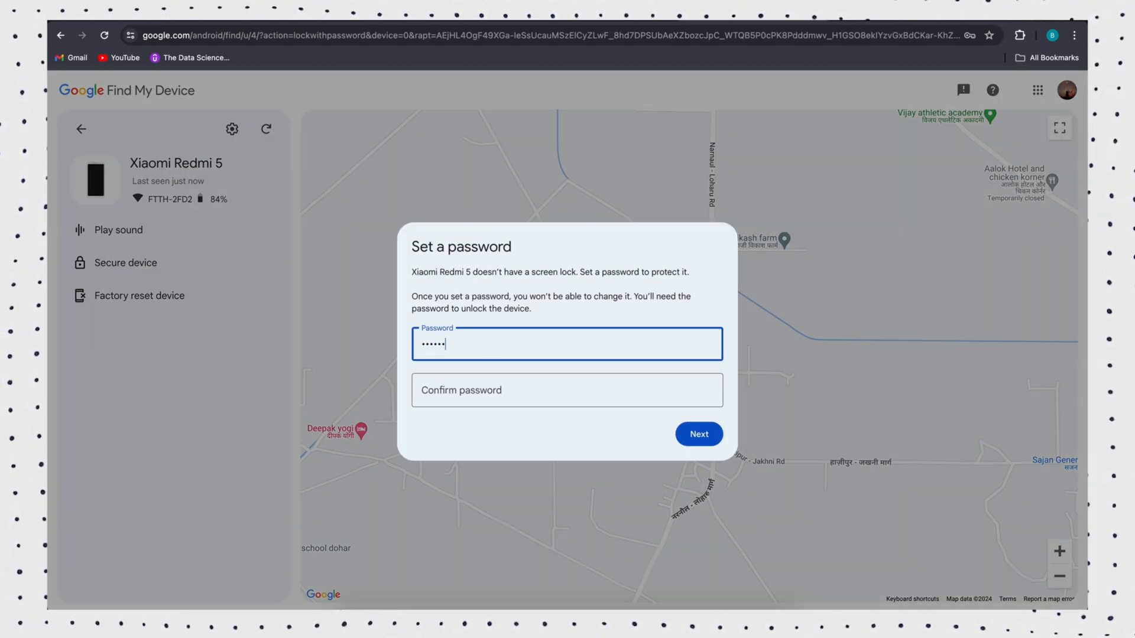
{"action": "left_click", "coordinate": [697, 433]}
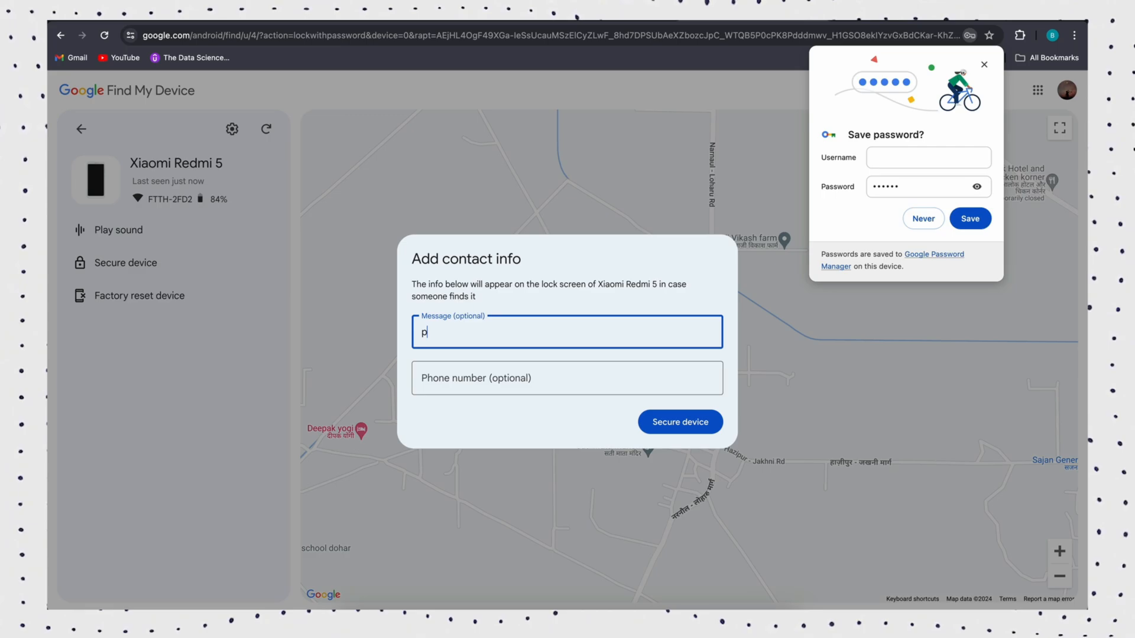
{"action": "left_click", "coordinate": [679, 422]}
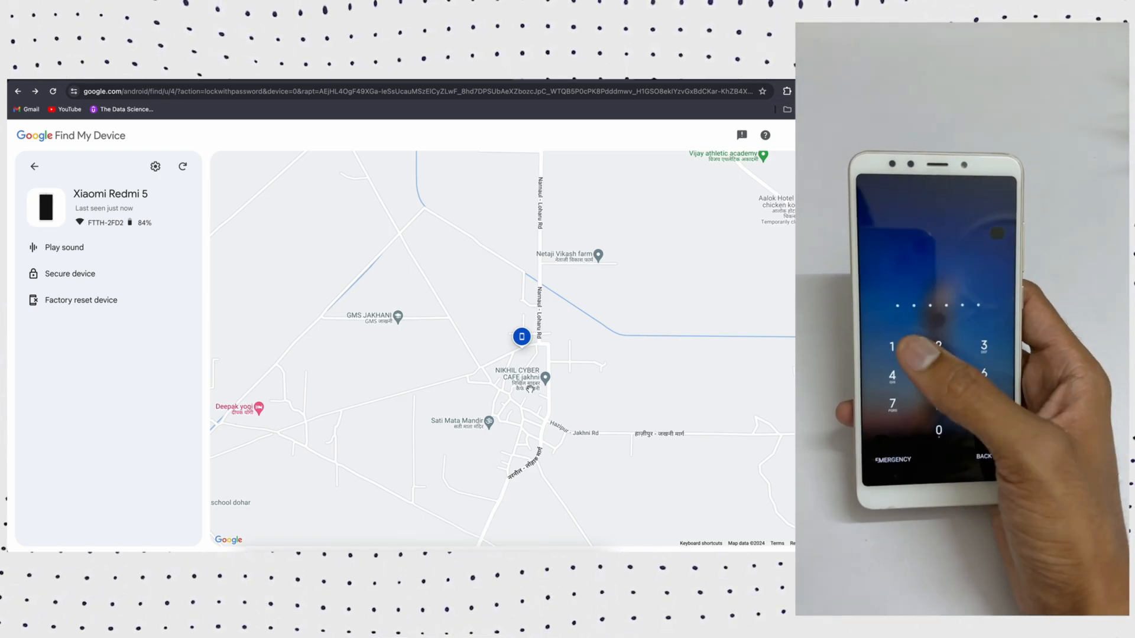
{"action": "left_click", "coordinate": [901, 348]}
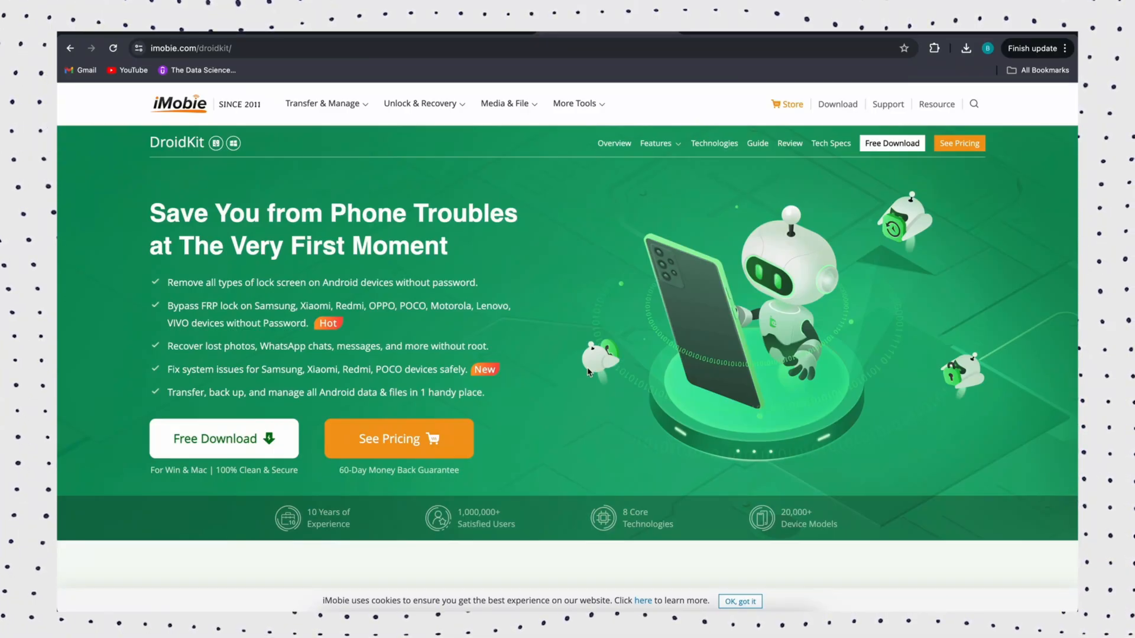
Step: Scroll the imobie.com/droidkit page from screen lock removal down to data recovery and transfer
{"action": "scroll", "scroll_direction": "down", "scroll_amount": 3}
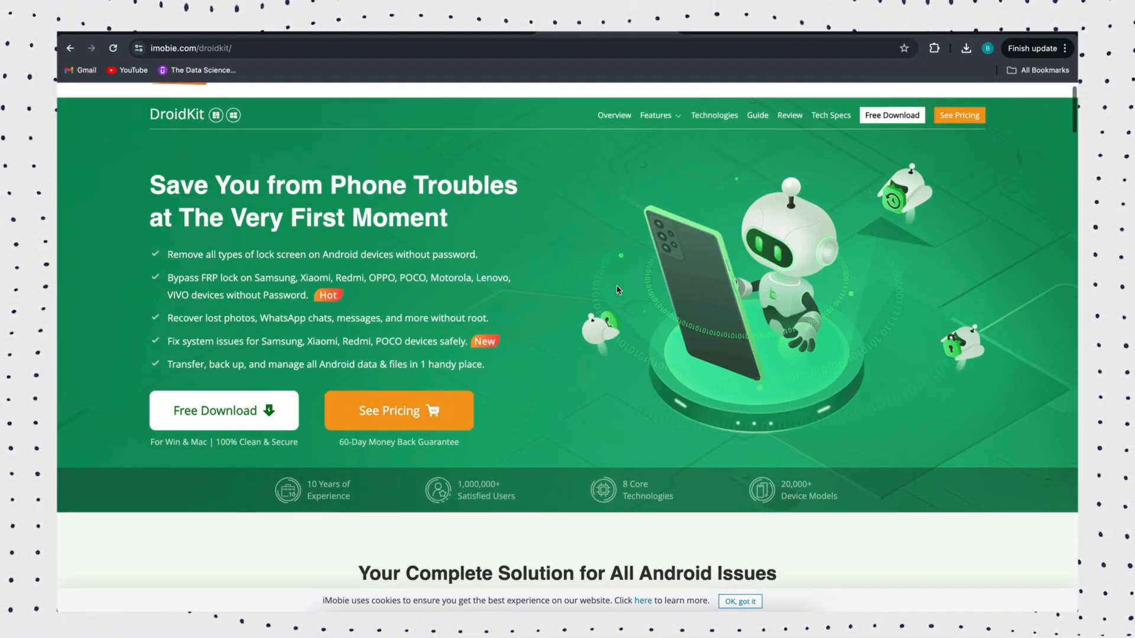
{"action": "scroll", "scroll_direction": "down", "scroll_amount": 3}
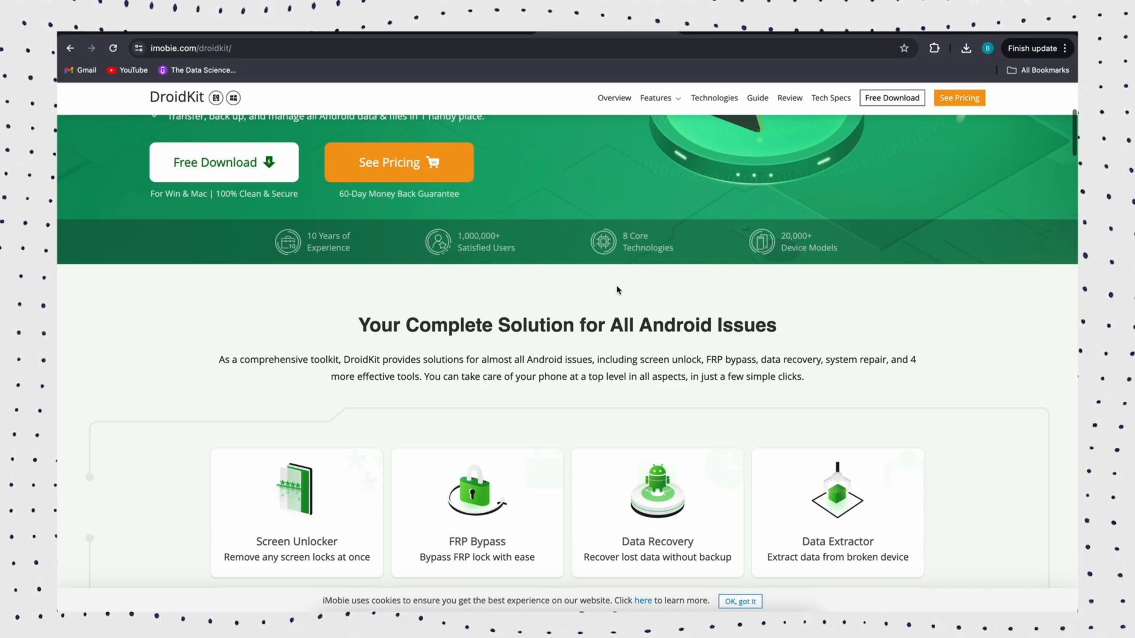
{"action": "scroll", "scroll_direction": "down", "scroll_amount": 3}
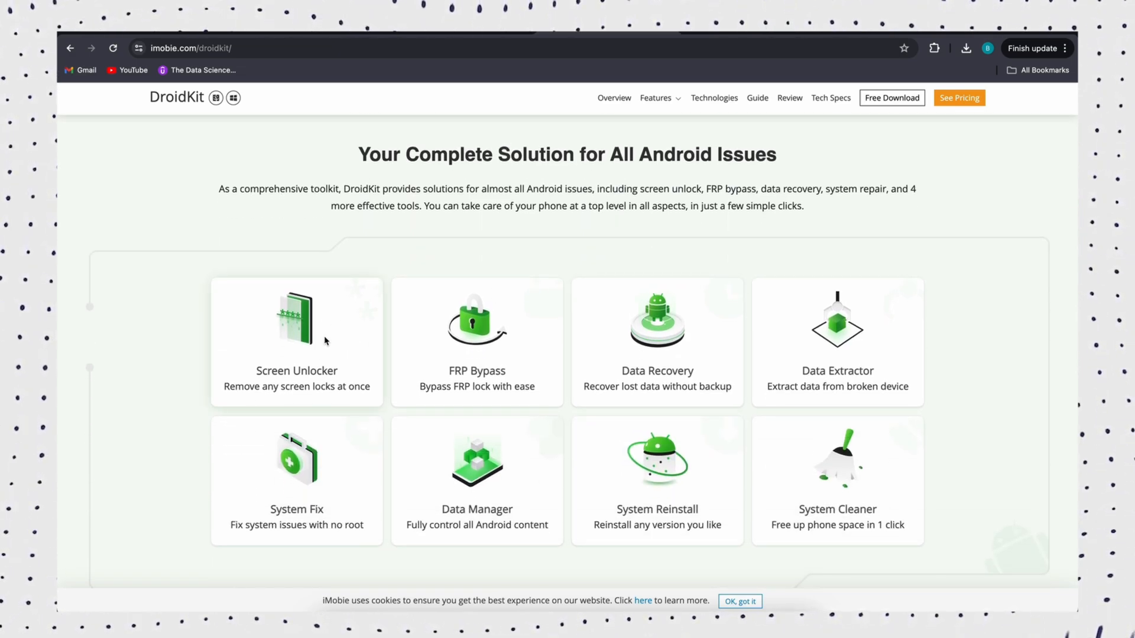
{"action": "scroll", "scroll_direction": "down", "scroll_amount": 3}
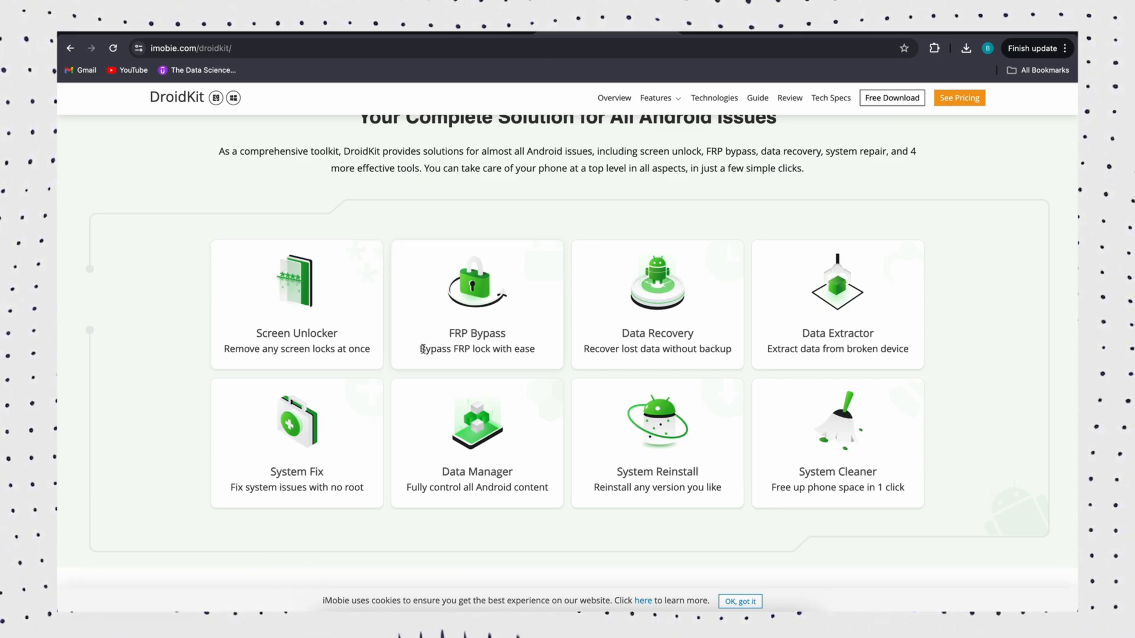
{"action": "scroll", "scroll_direction": "down", "scroll_amount": 3}
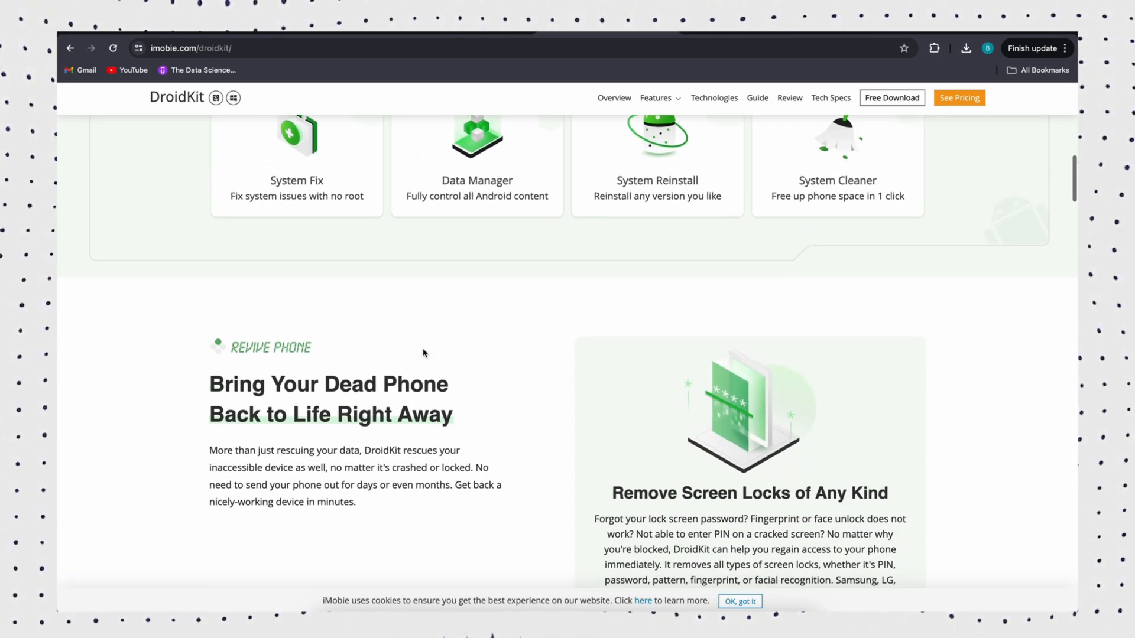
{"action": "scroll", "scroll_direction": "down", "scroll_amount": 3}
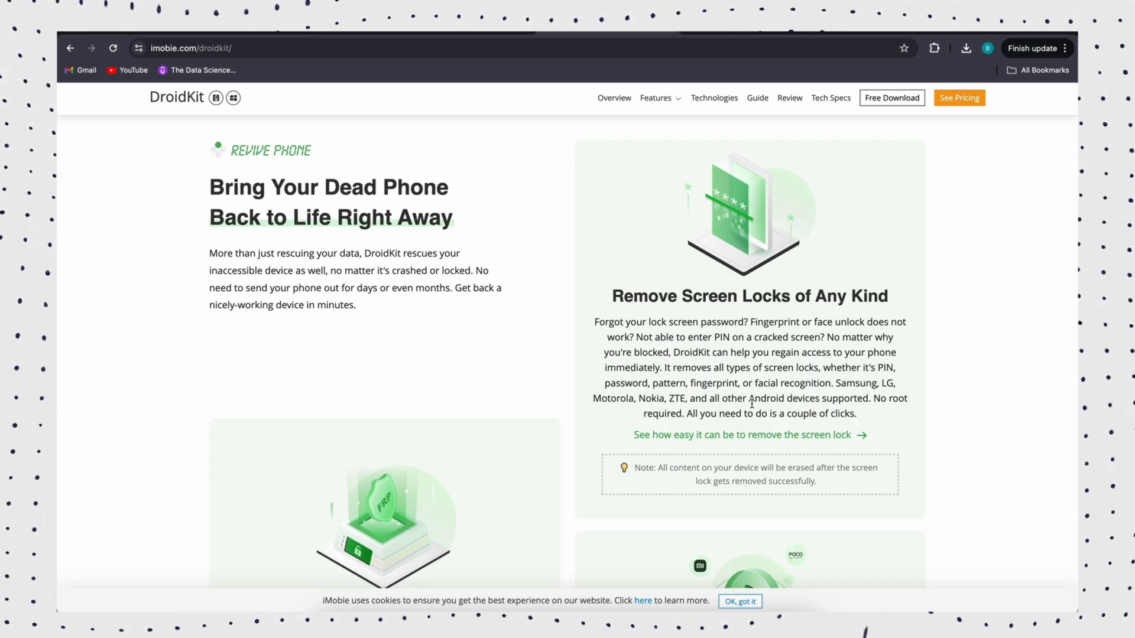
{"action": "scroll", "scroll_direction": "down", "scroll_amount": 3}
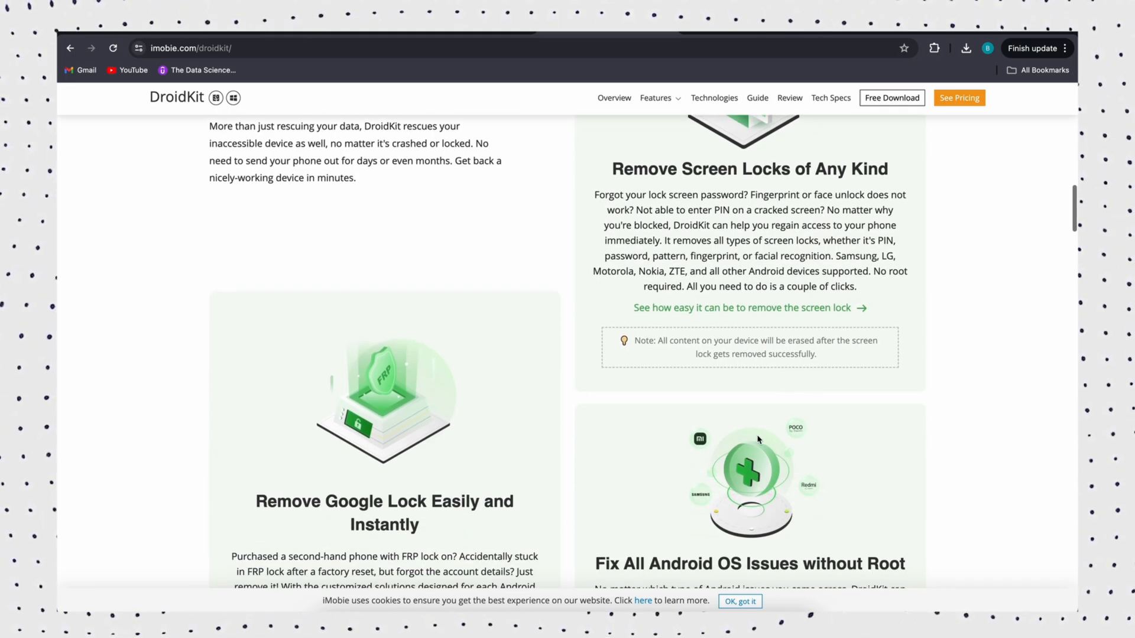
{"action": "scroll", "scroll_direction": "down", "scroll_amount": 3}
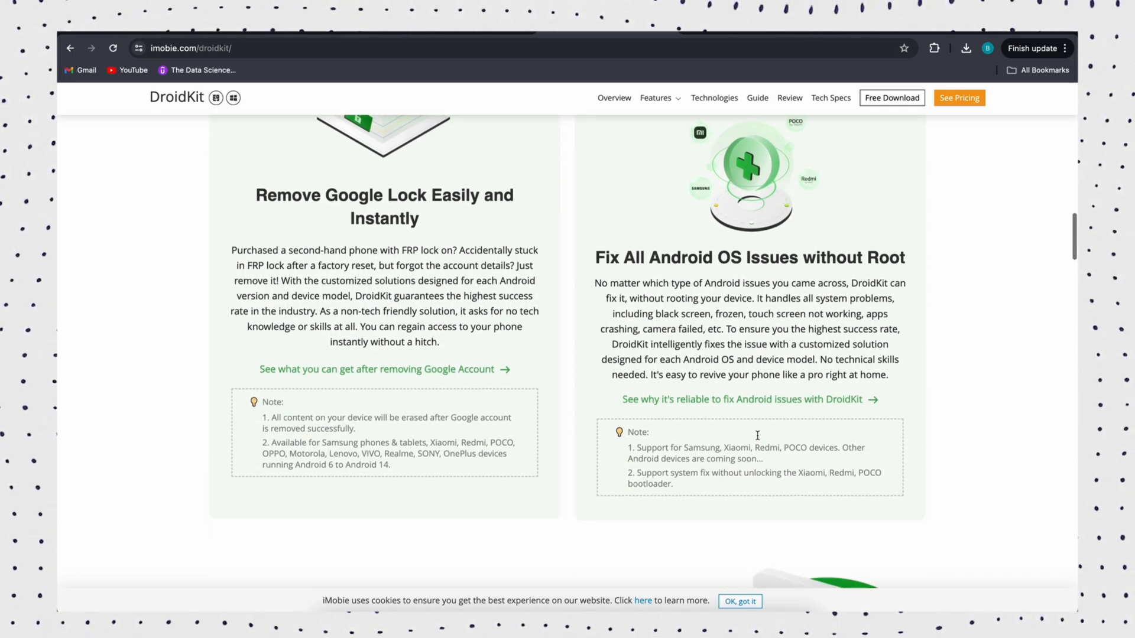
{"action": "scroll", "scroll_direction": "down", "scroll_amount": 3}
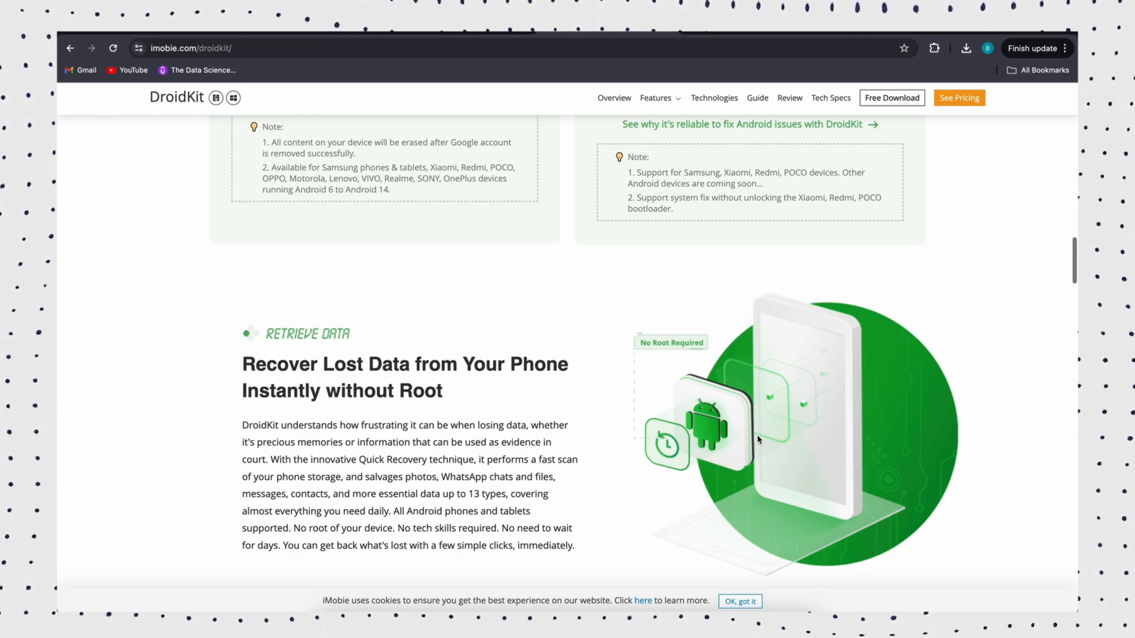
{"action": "scroll", "scroll_direction": "down", "scroll_amount": 3}
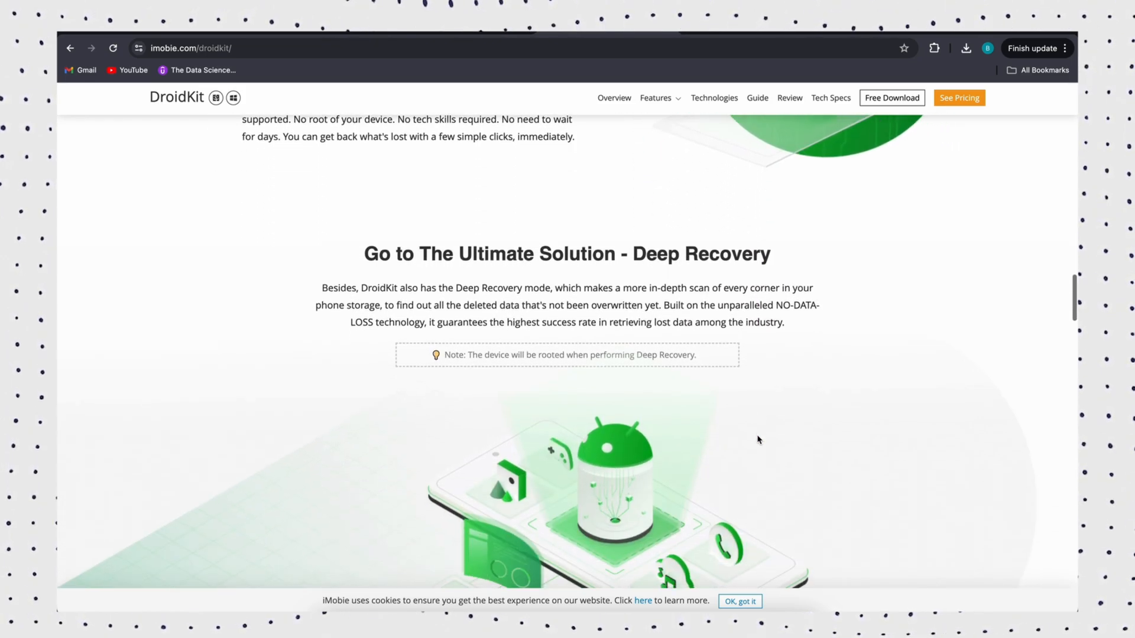
{"action": "scroll", "scroll_direction": "down", "scroll_amount": 3}
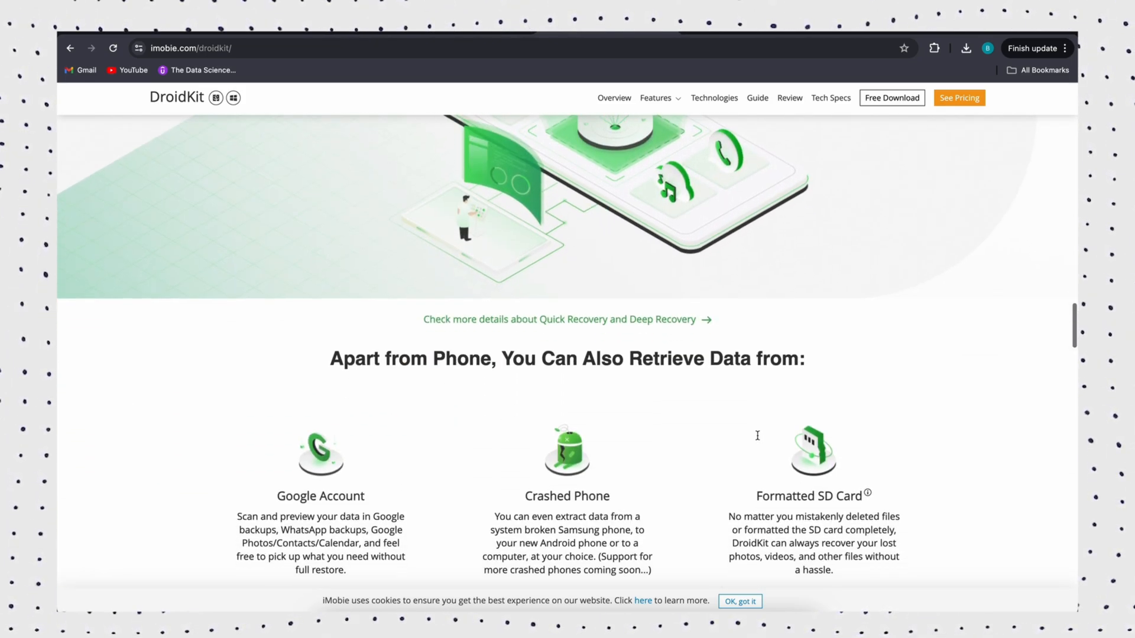
{"action": "scroll", "scroll_direction": "down", "scroll_amount": 3}
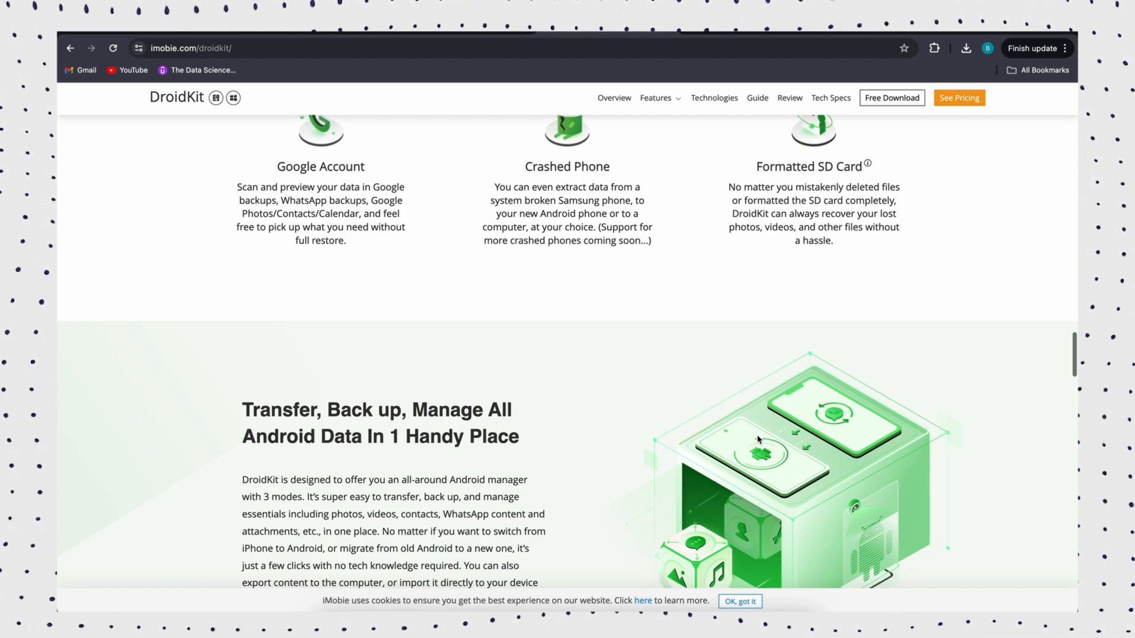
{"action": "scroll", "scroll_direction": "down", "scroll_amount": 3}
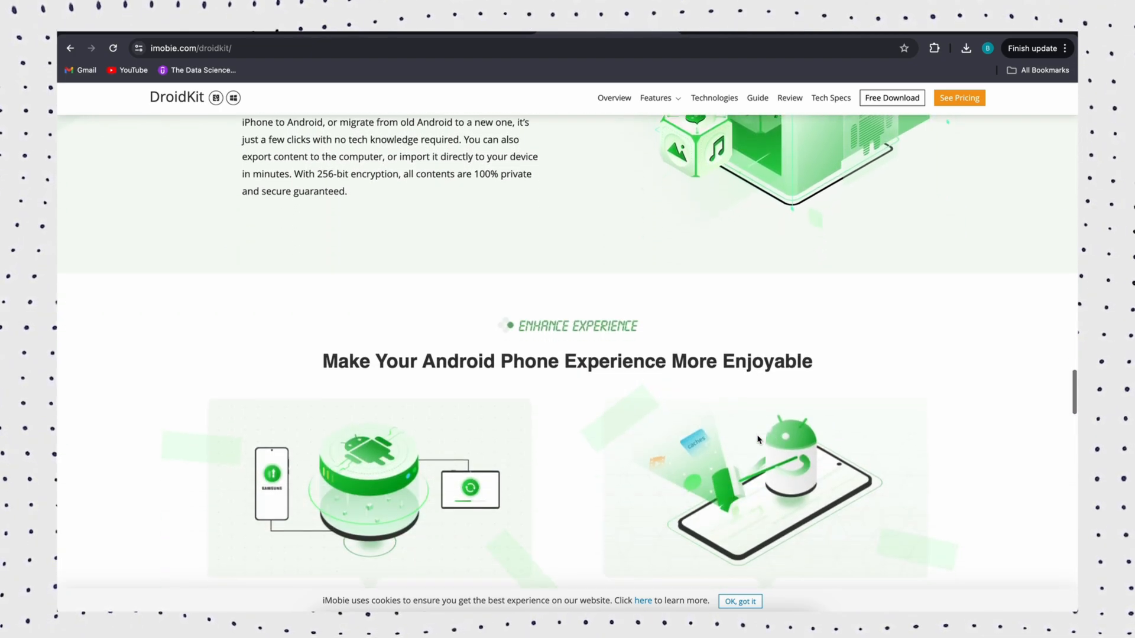
{"action": "scroll", "scroll_direction": "down", "scroll_amount": 3}
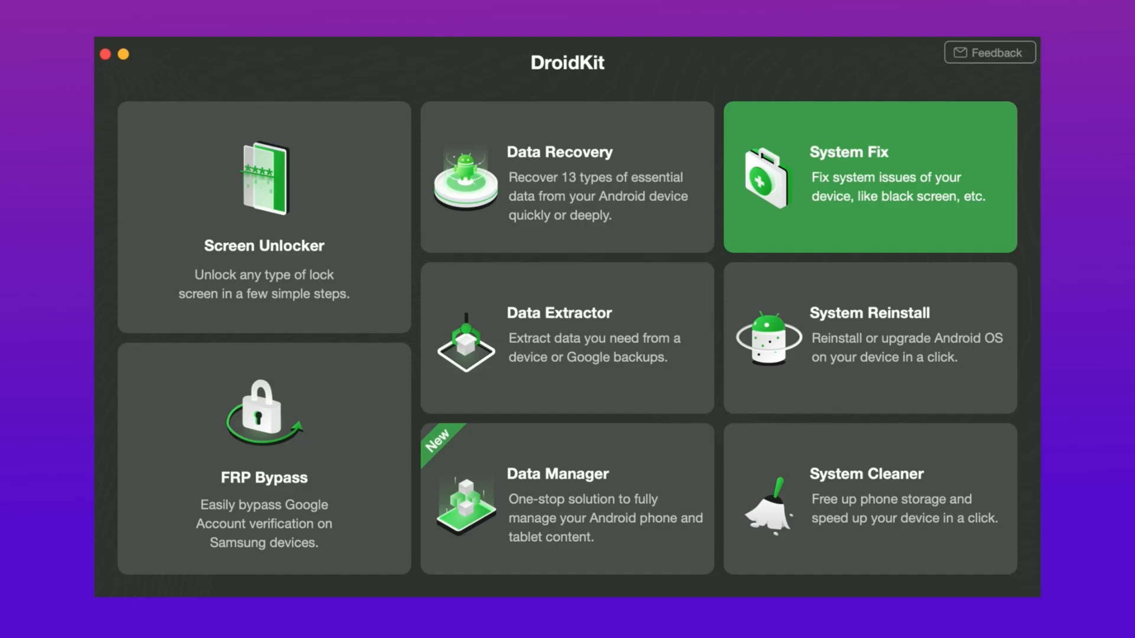
{"action": "mouse_move", "coordinate": [546, 265]}
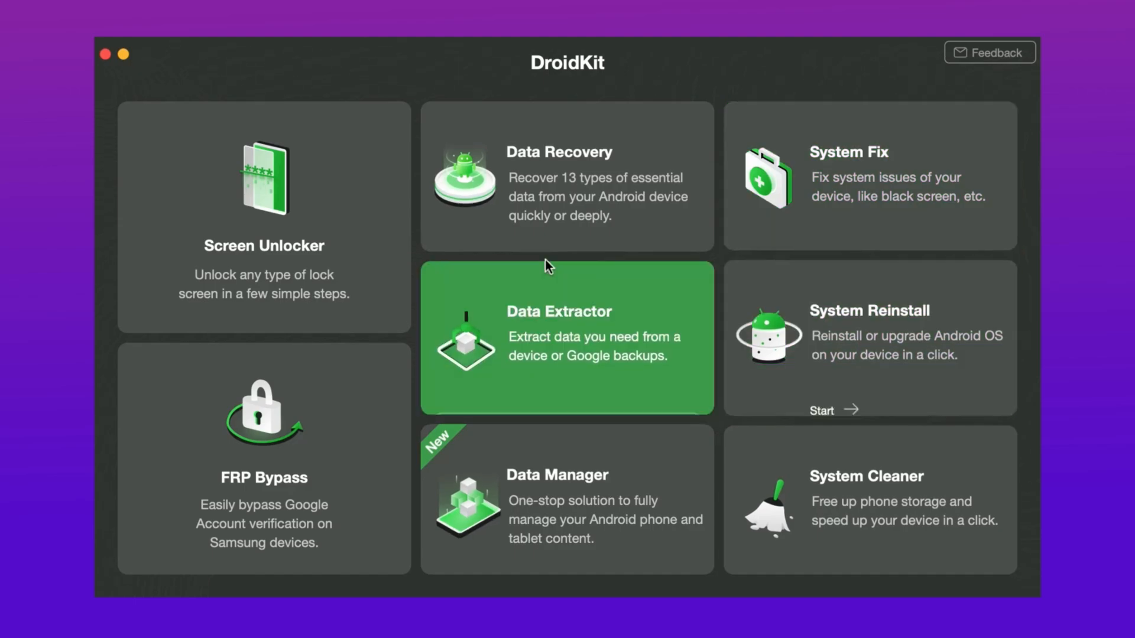
Step: Launch the Screen Unlocker tile from DroidKit's home screen
{"action": "left_click", "coordinate": [263, 217]}
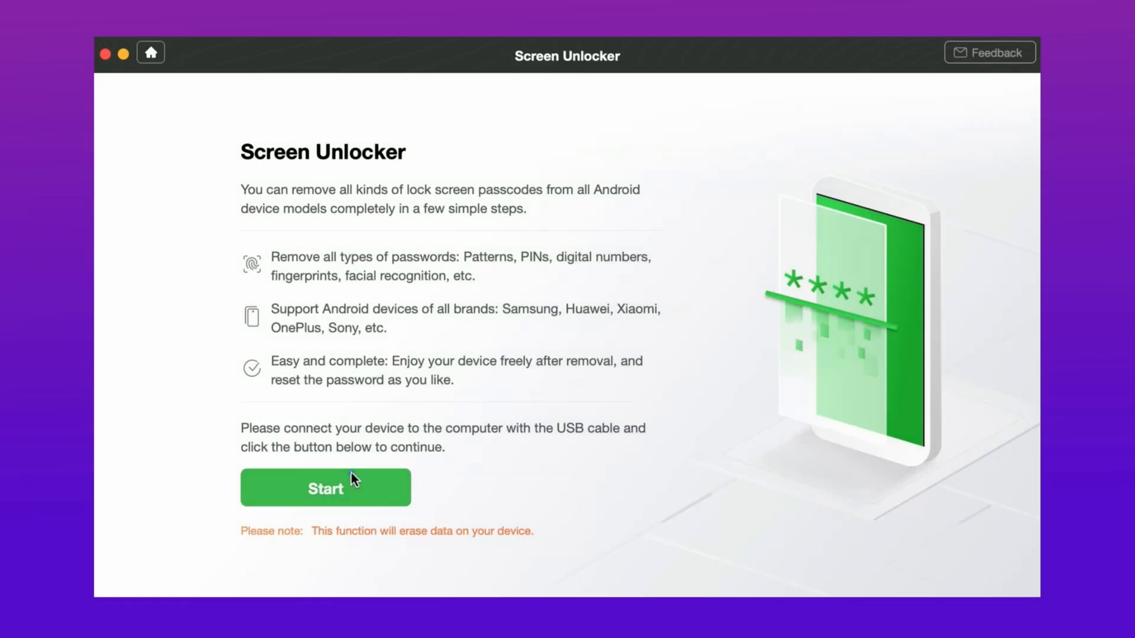
Step: Start unlocking and confirm the phone is connected by USB
{"action": "left_click", "coordinate": [326, 487]}
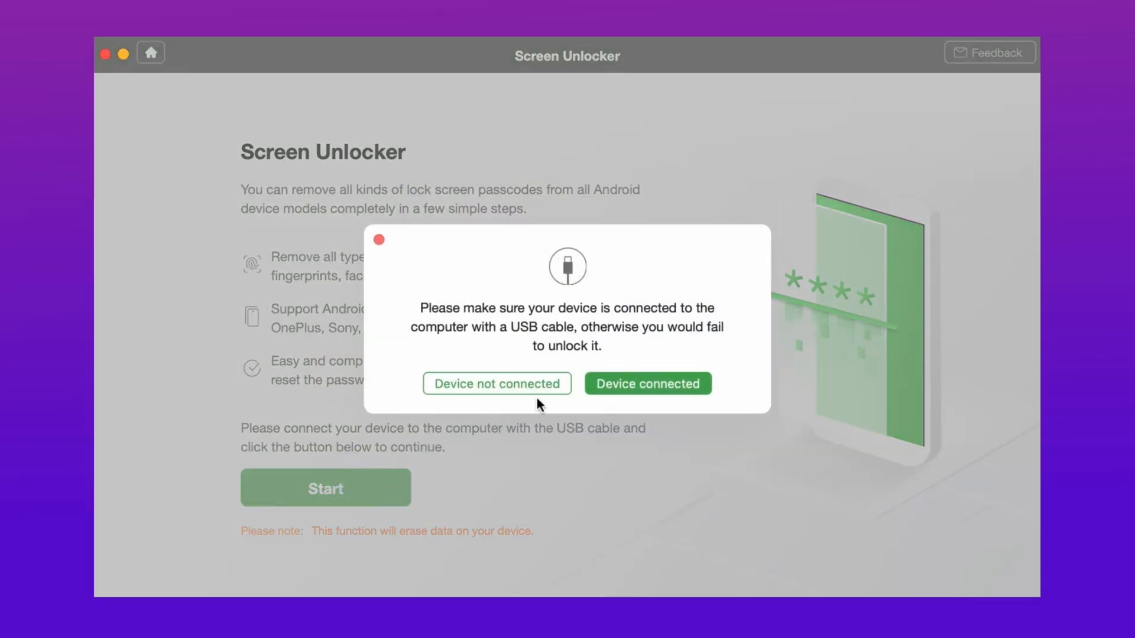
{"action": "left_click", "coordinate": [646, 383]}
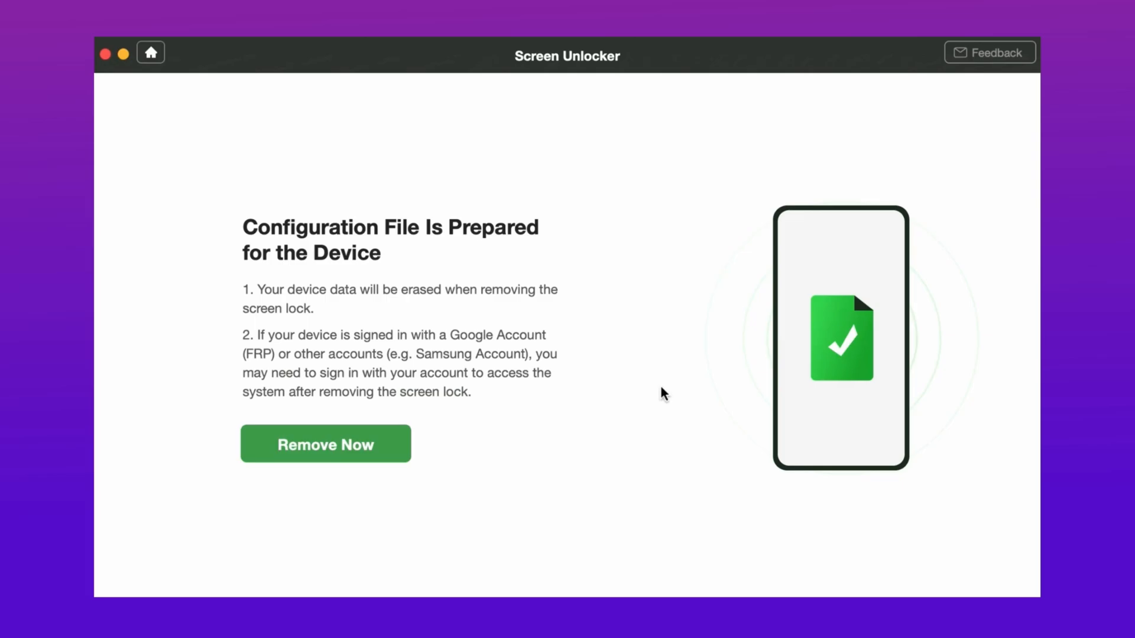
Step: Run Remove Now and view steps 5–6 for Samsung phones without a Home button
{"action": "left_click", "coordinate": [326, 444]}
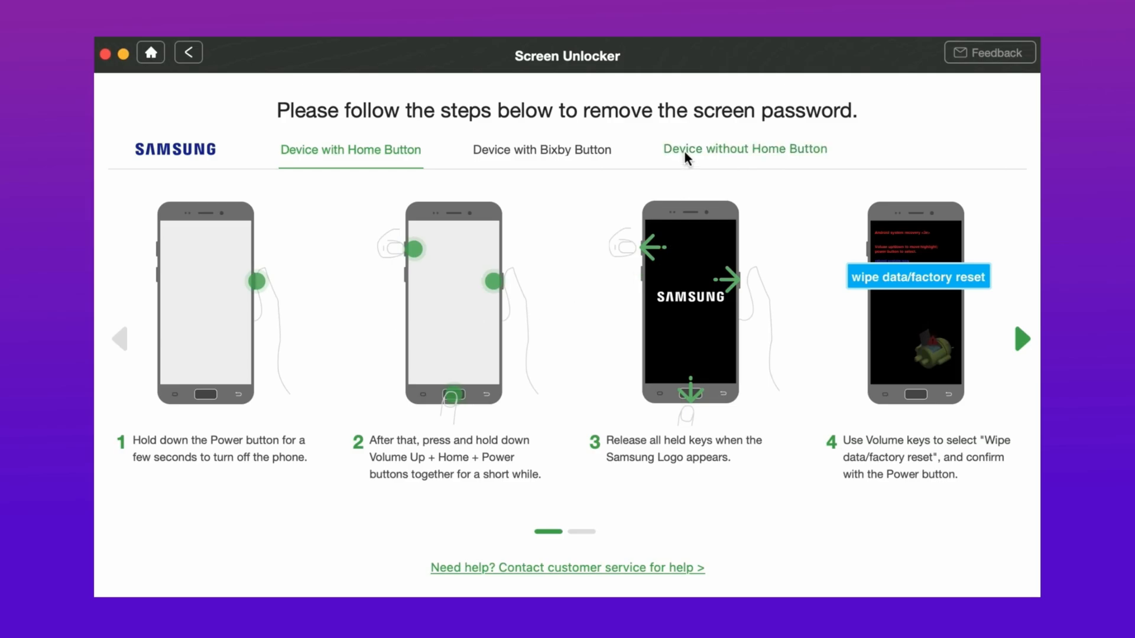
{"action": "left_click", "coordinate": [745, 149]}
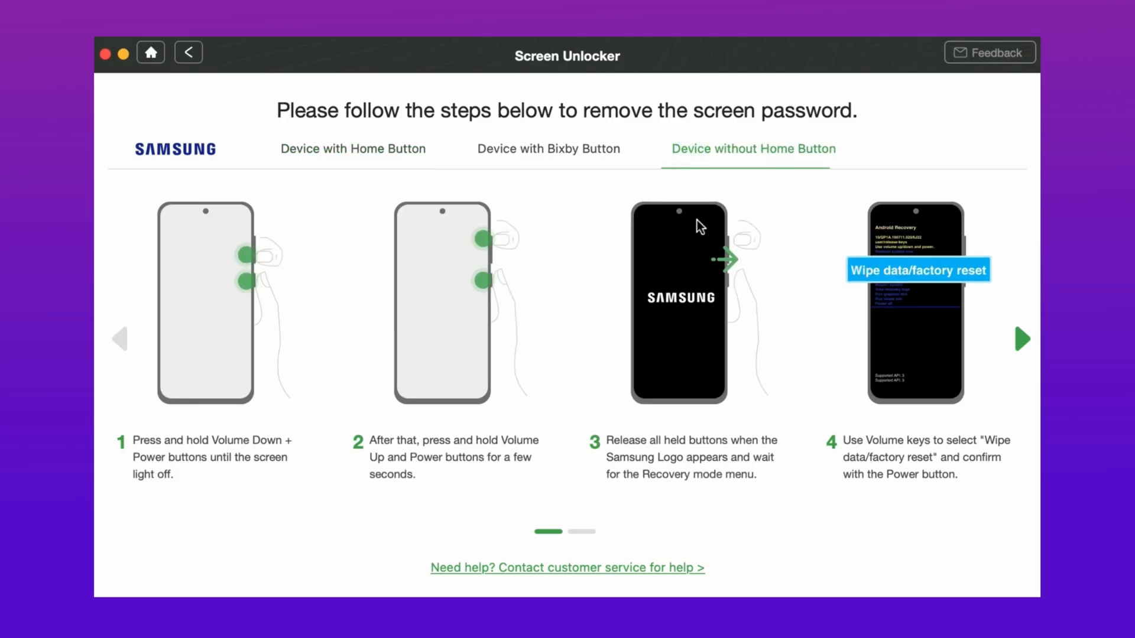
{"action": "mouse_move", "coordinate": [1025, 345]}
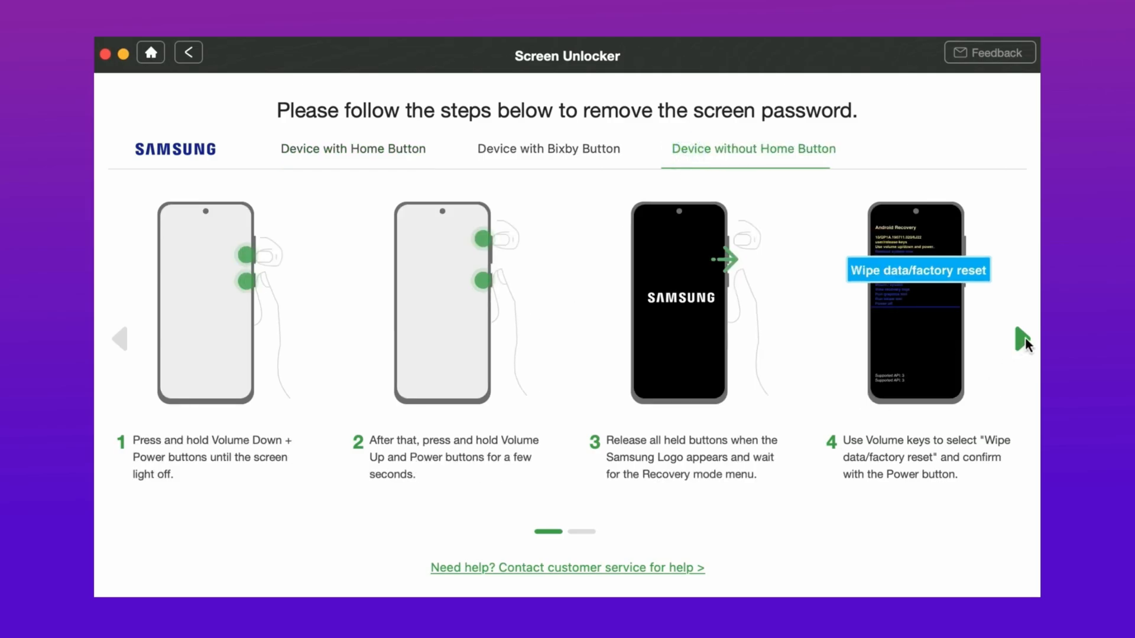
{"action": "left_click", "coordinate": [1023, 342]}
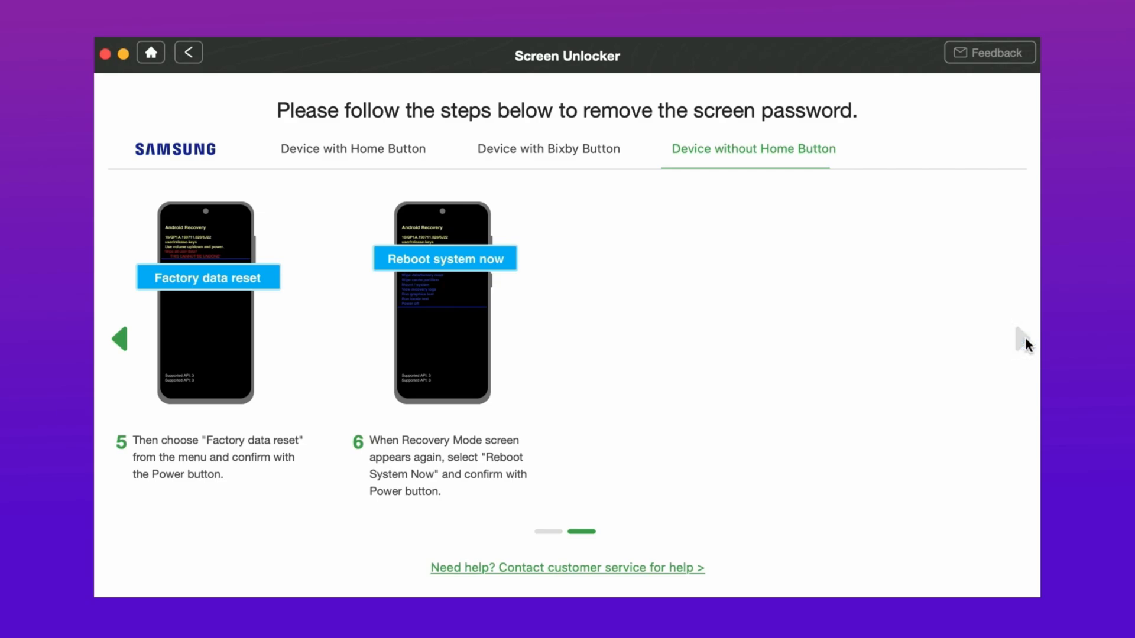